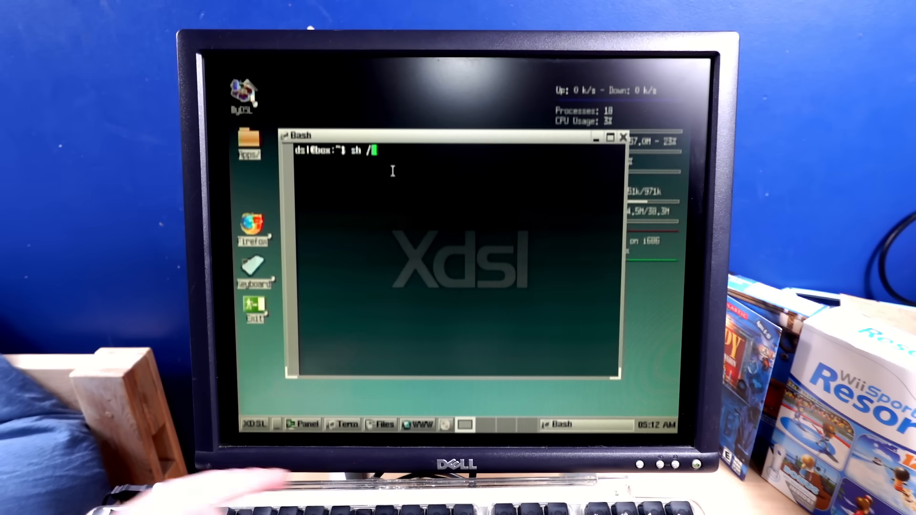
Step: Run the boot script sh /cdrom/98.sh in the terminal to launch Windows 98
text(cdrom/)
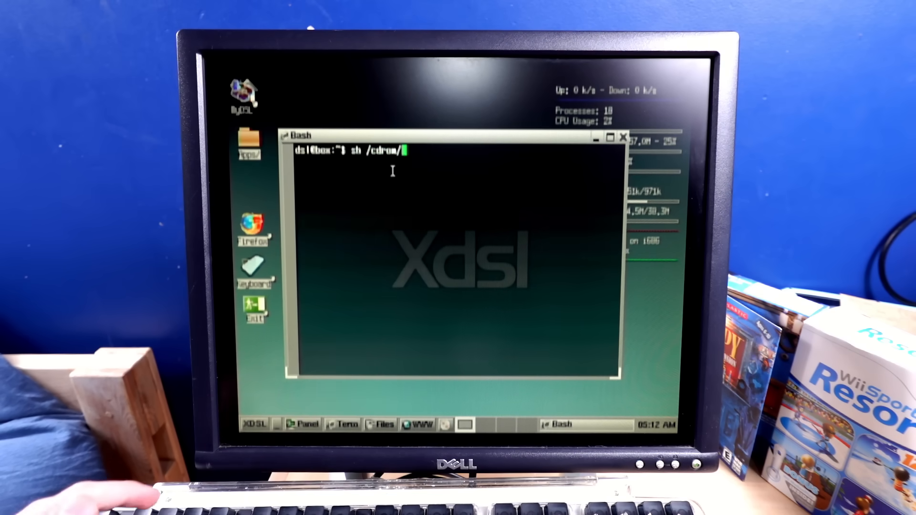
text(98.sh)
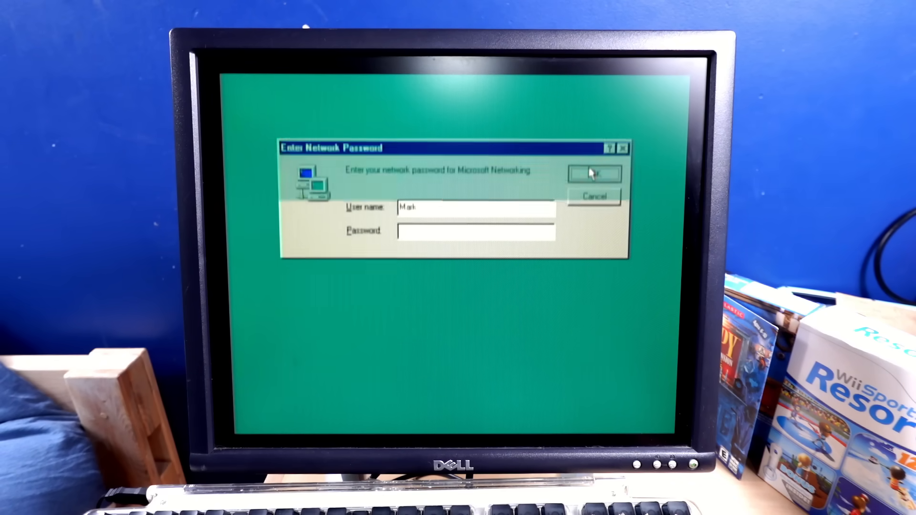
Step: Dismiss the network password and Date/Time prompts to reach the Windows 98 desktop
click(593, 173)
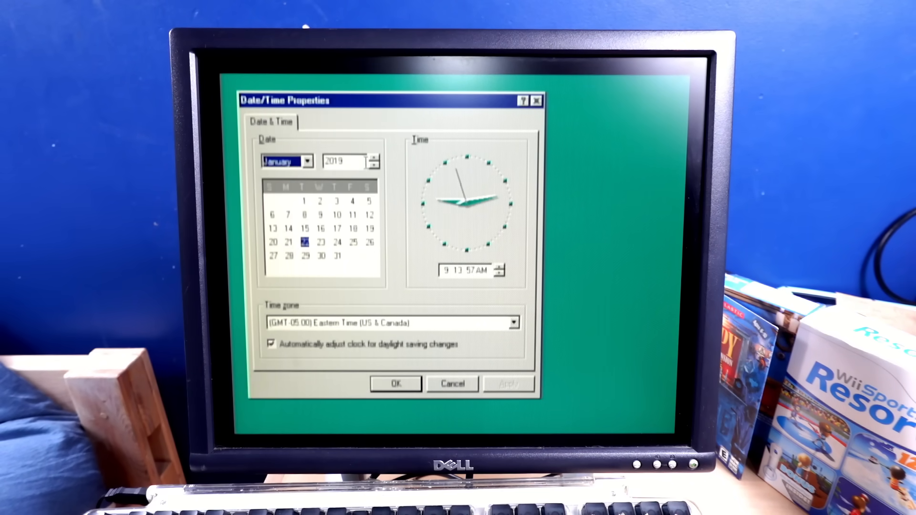
click(395, 383)
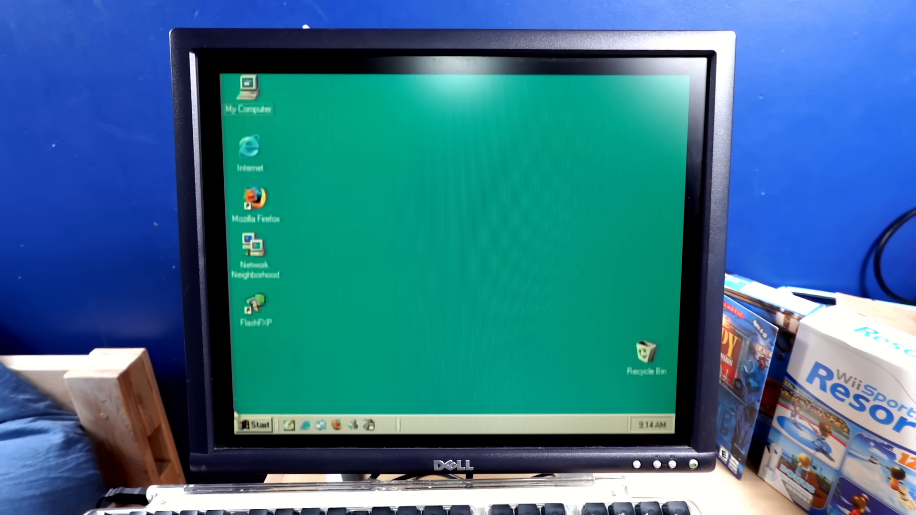
Step: Browse Start > Programs through the WinRAR, Firefox, FlashFXP and 98lite groups
click(255, 424)
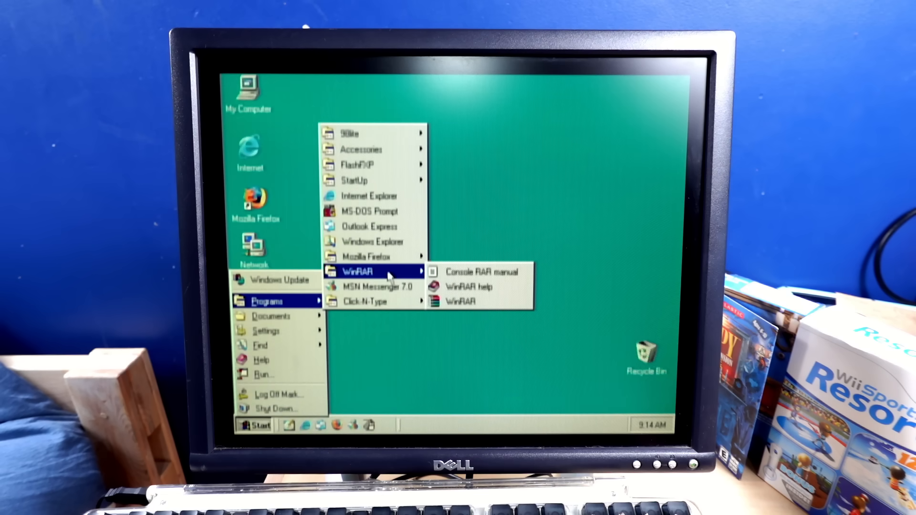
mouse_move(373, 256)
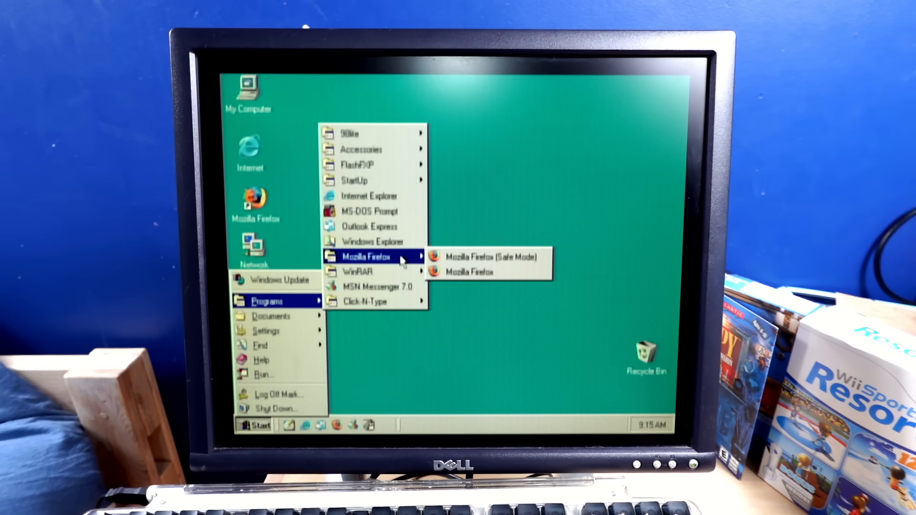
mouse_move(371, 241)
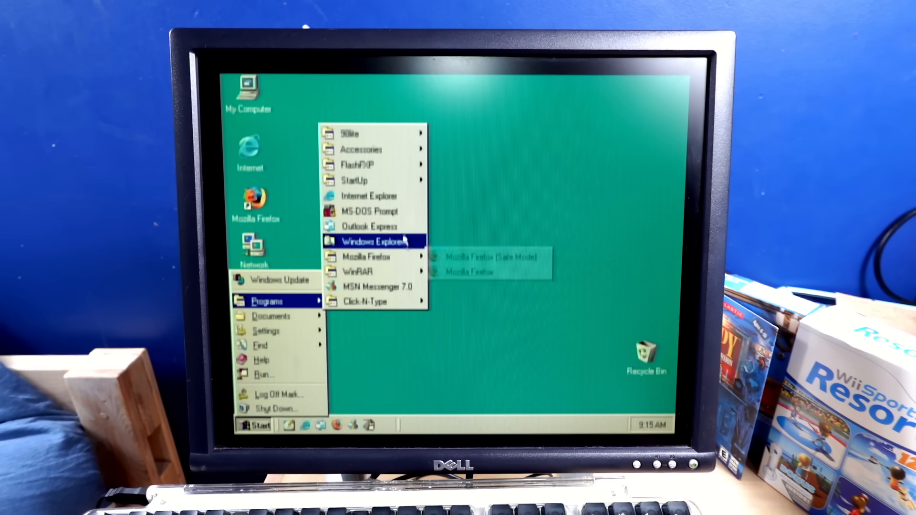
mouse_move(374, 164)
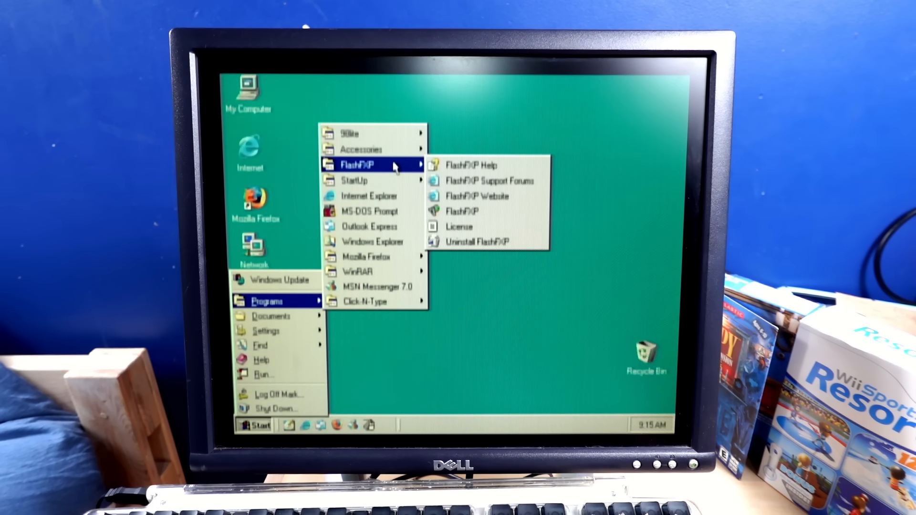
mouse_move(350, 133)
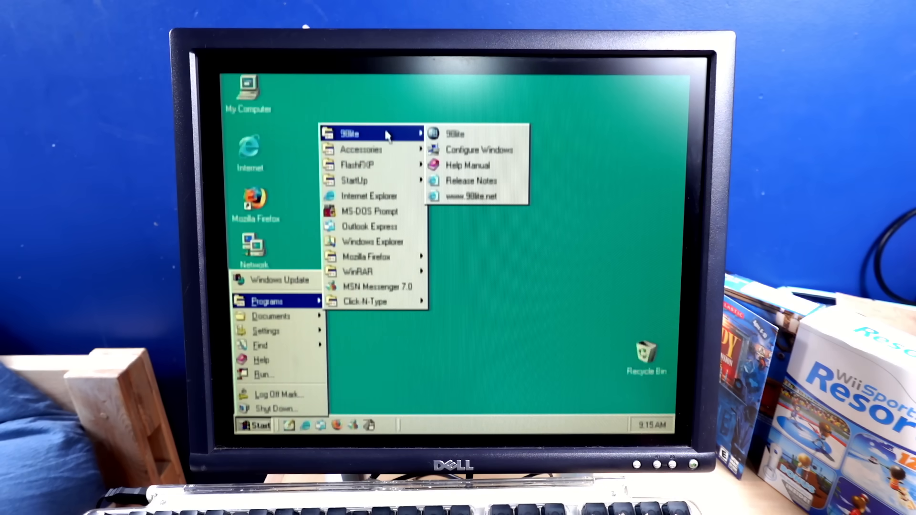
click(467, 146)
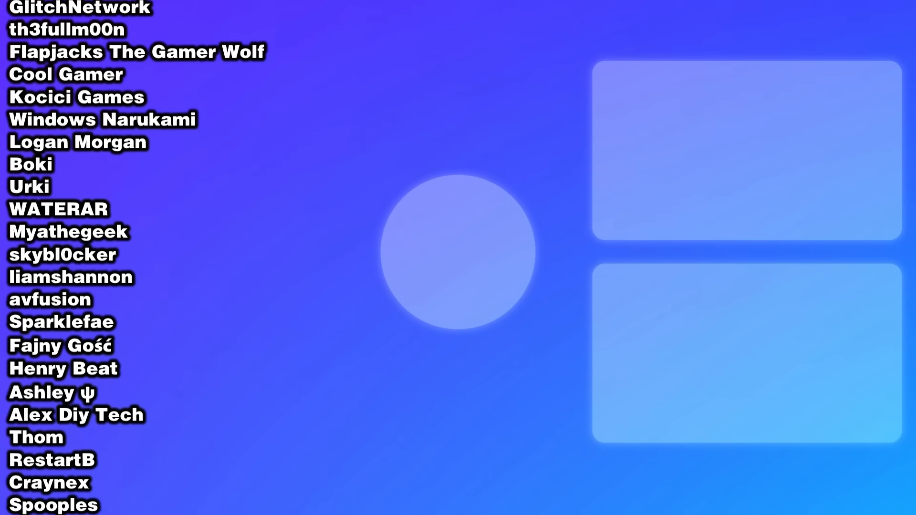
scroll(down, 3)
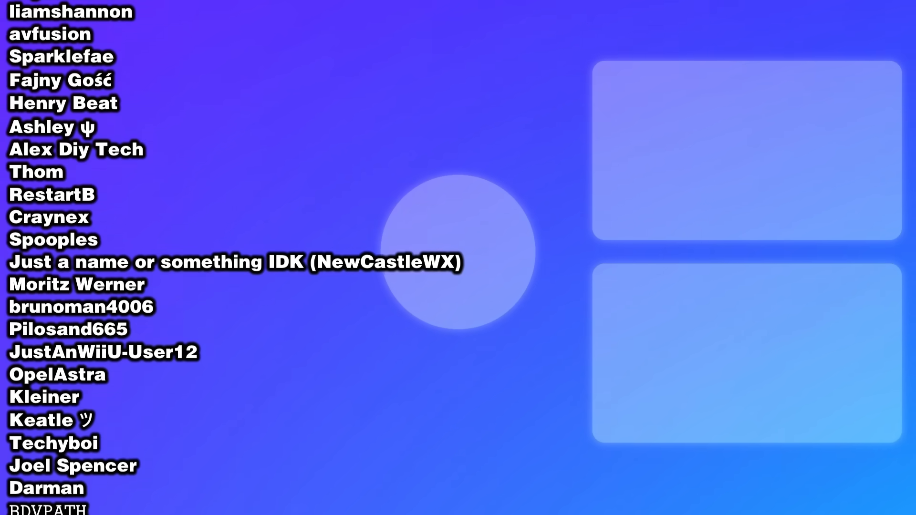